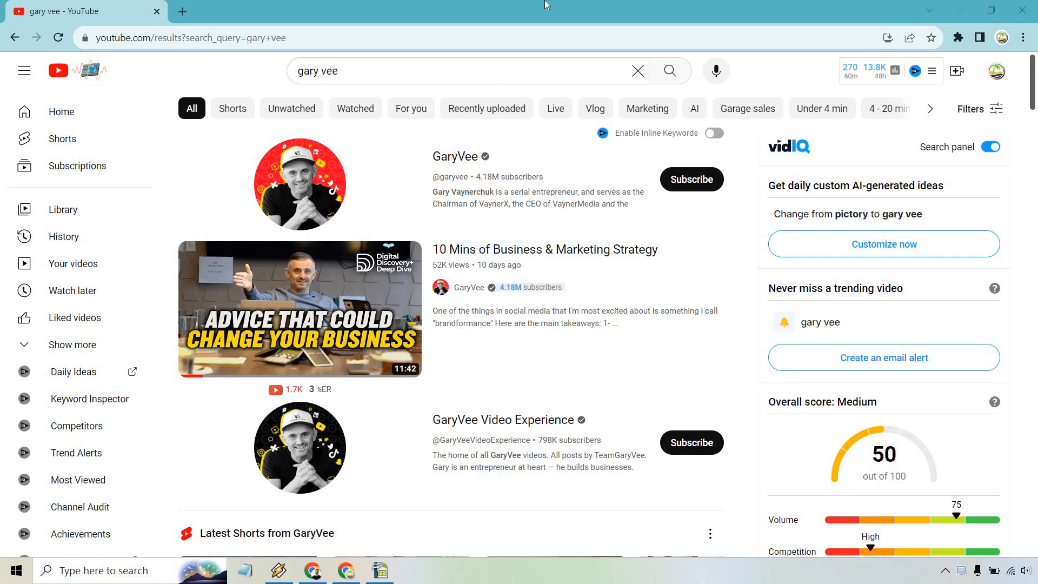
pyautogui.moveTo(371, 168)
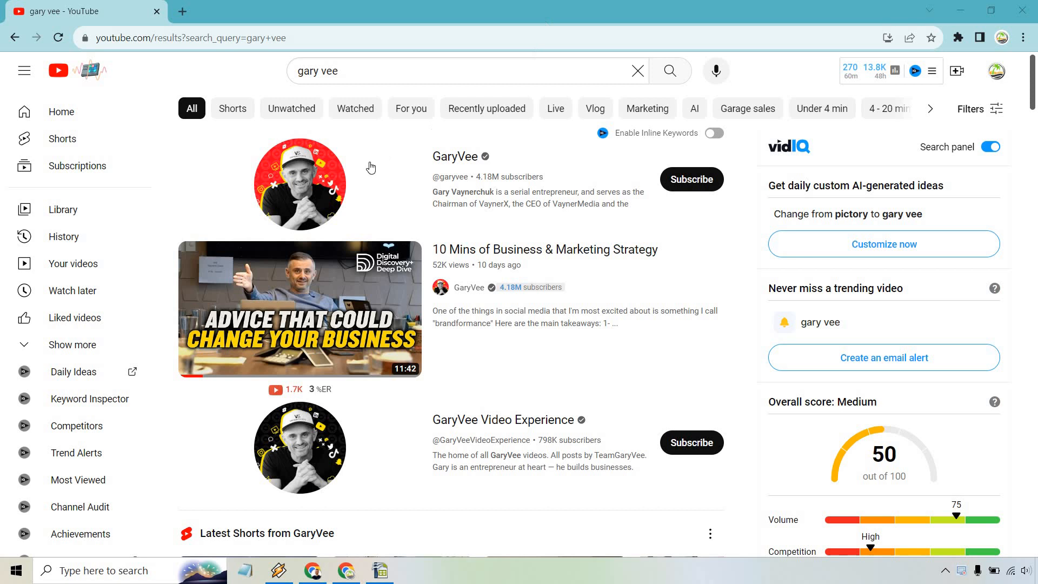
# Go from the search results to GaryVee's channel and view its Videos tab listing
pyautogui.click(454, 156)
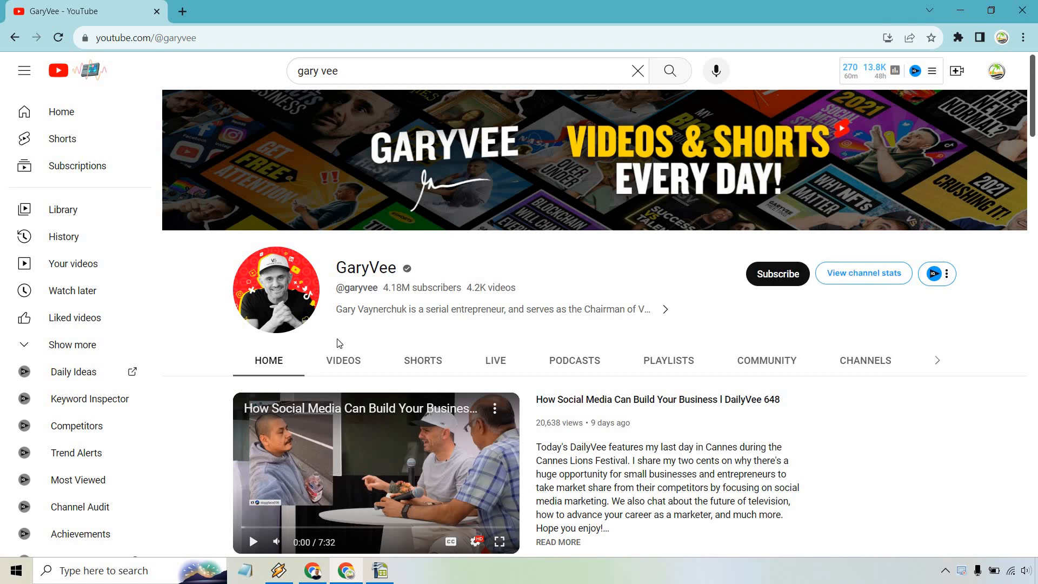
pyautogui.moveTo(603, 259)
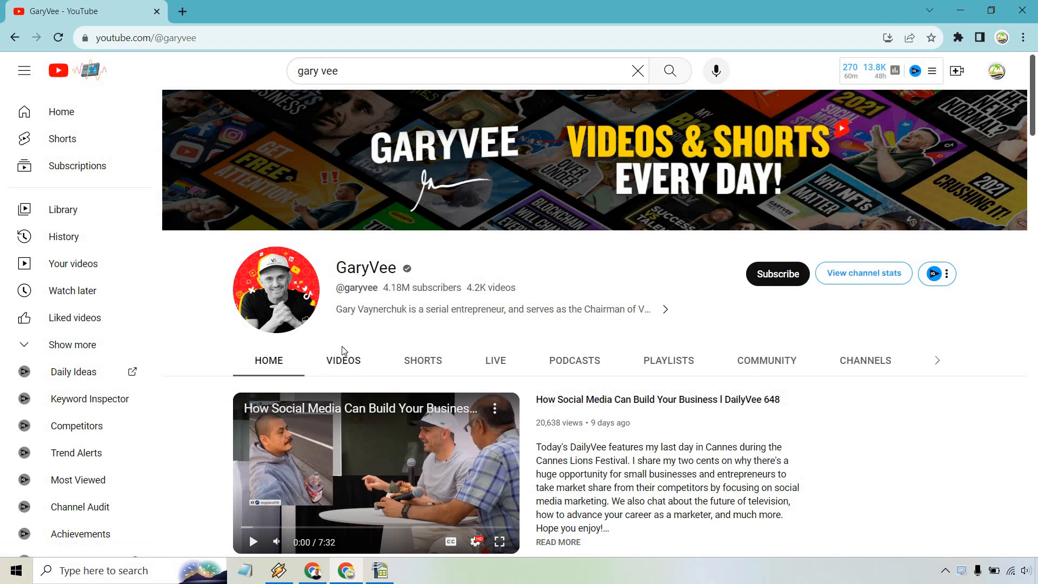
pyautogui.click(343, 360)
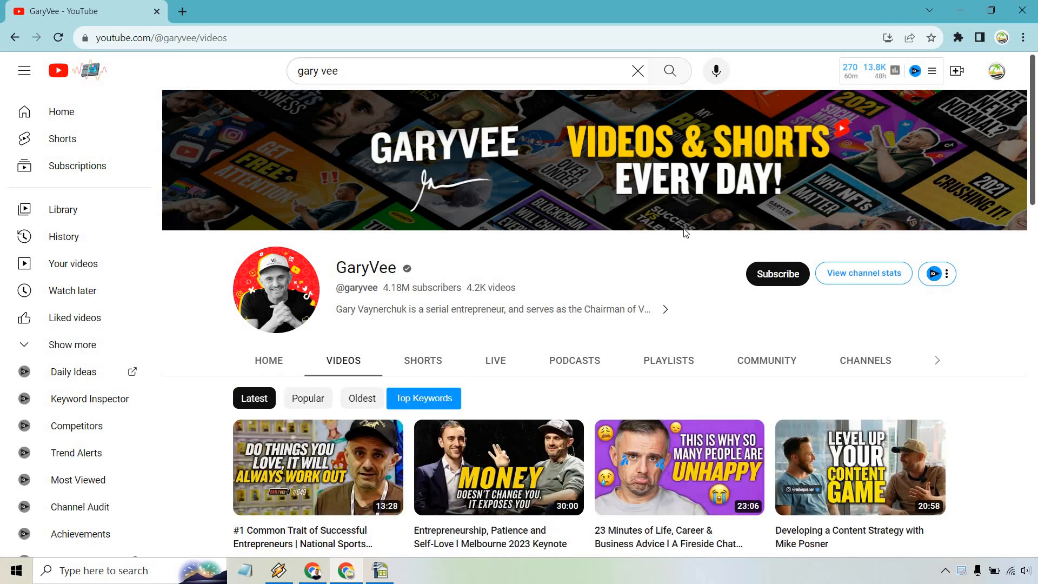
pyautogui.scroll(-3)
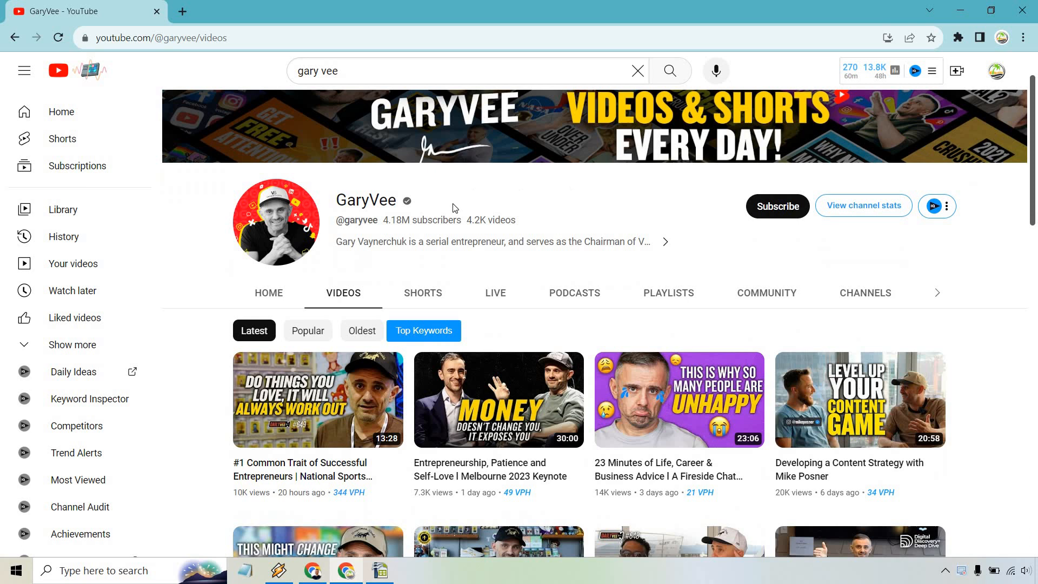
# Sort GaryVee's videos by Oldest and scroll to uploads like "Google buys Jaiku."
pyautogui.click(362, 331)
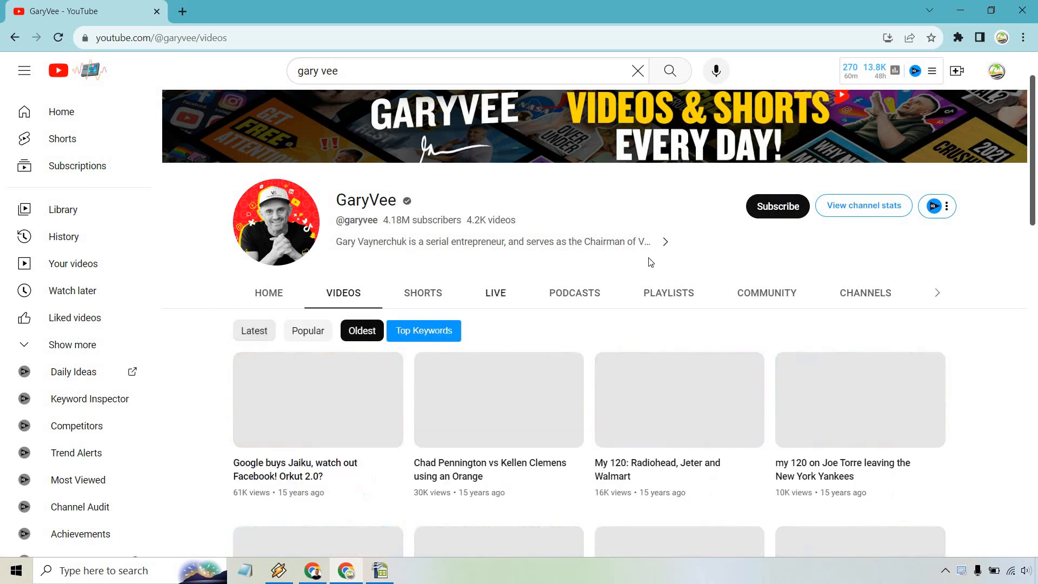
pyautogui.scroll(-3)
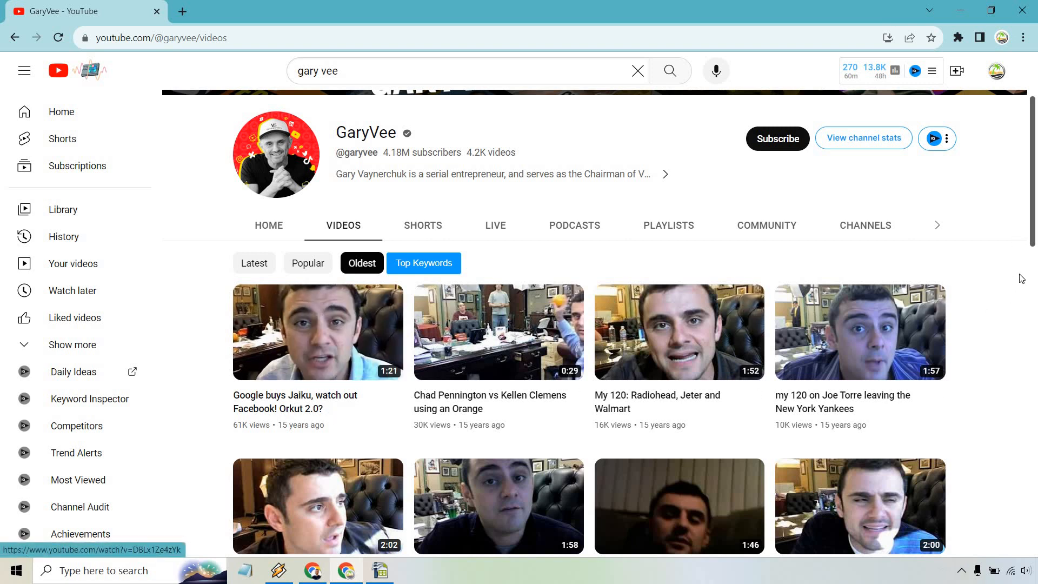
pyautogui.moveTo(1013, 262)
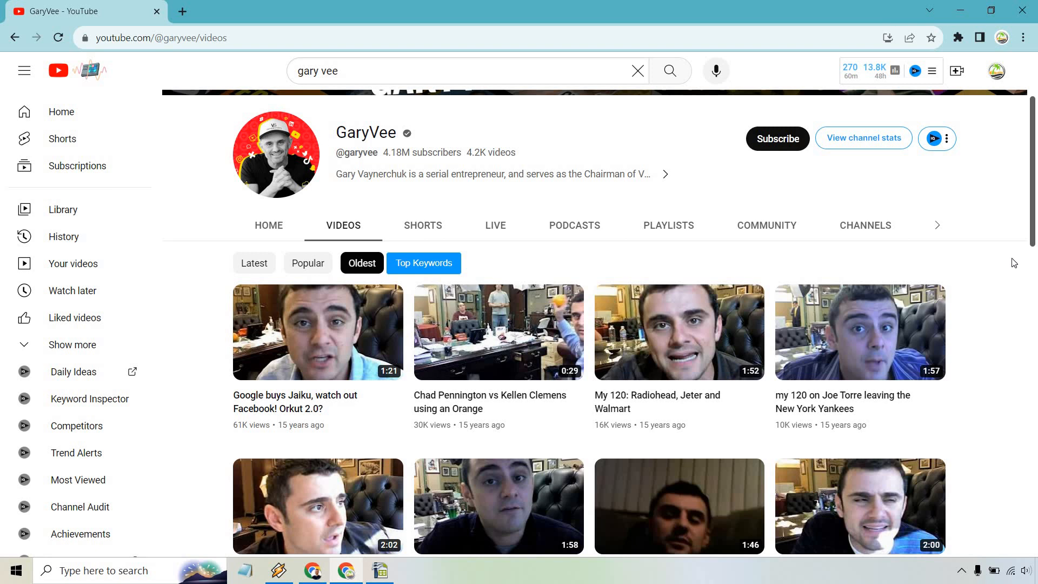
pyautogui.scroll(-3)
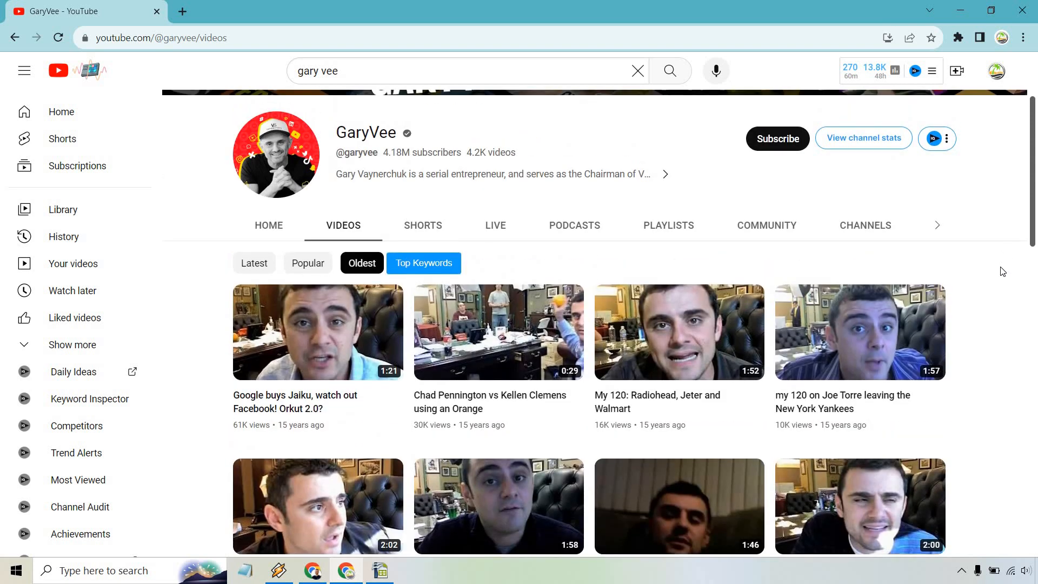
pyautogui.scroll(-3)
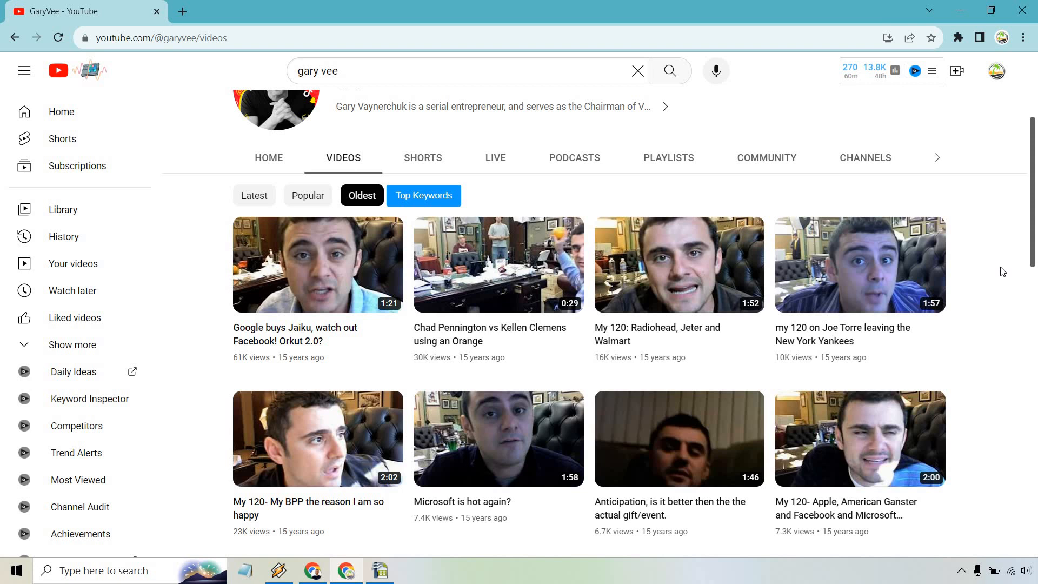
pyautogui.moveTo(295, 314)
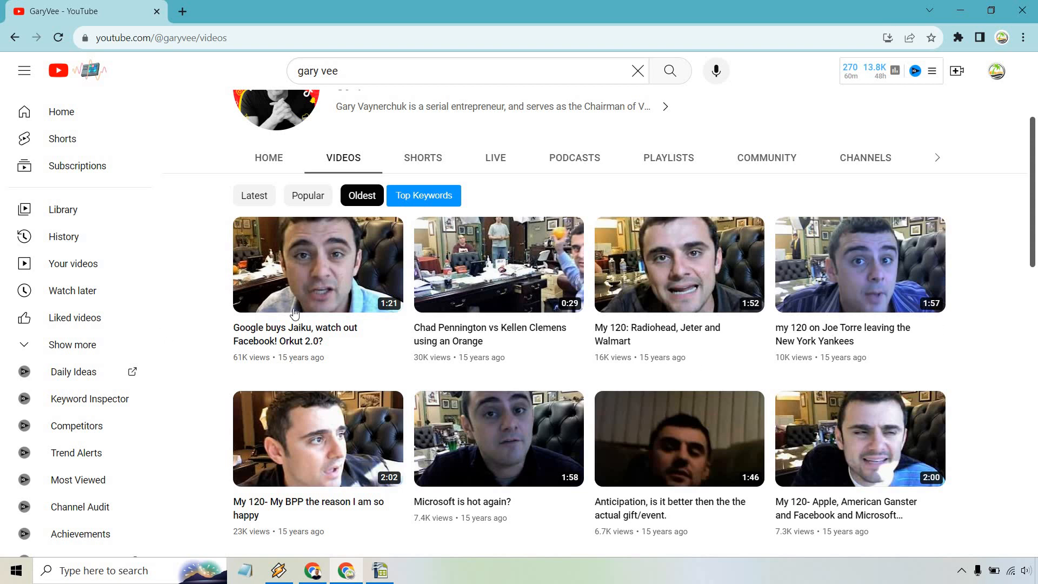